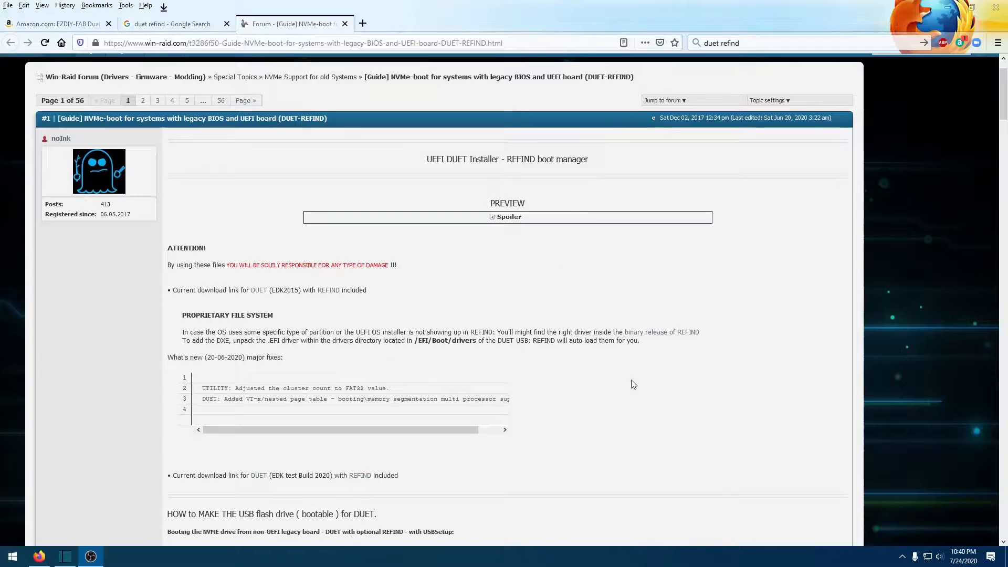
mouse_move(628, 310)
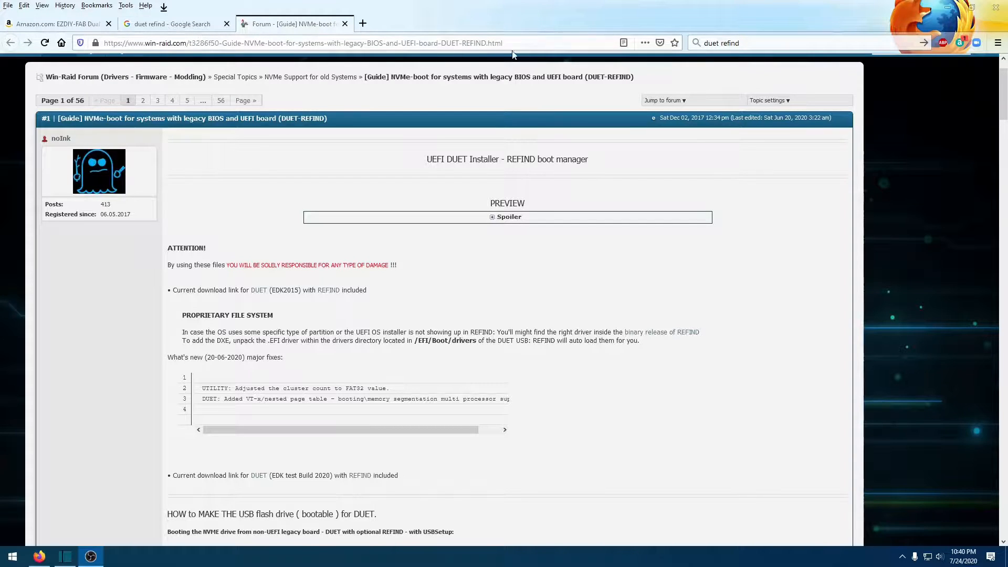
mouse_move(646, 396)
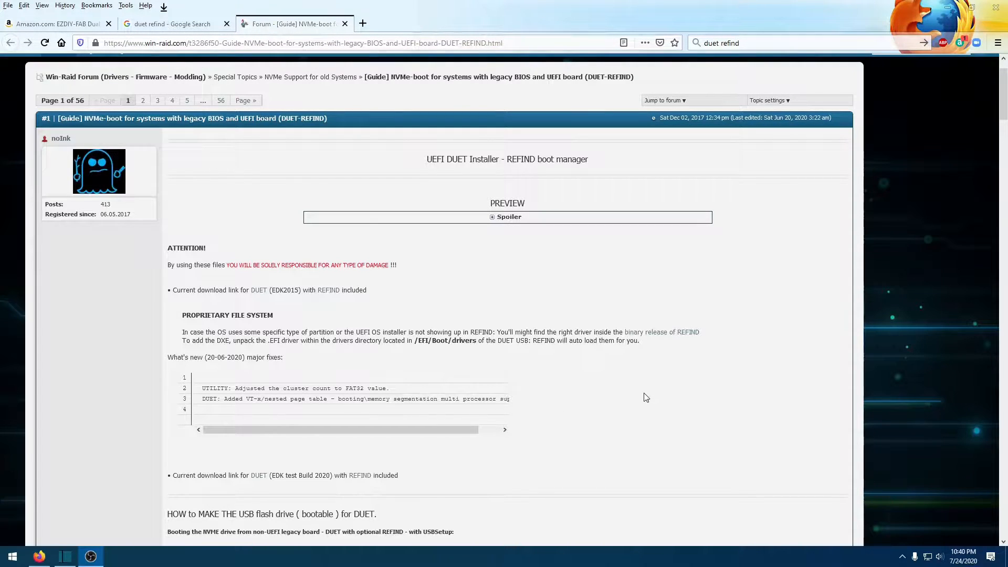
mouse_move(609, 387)
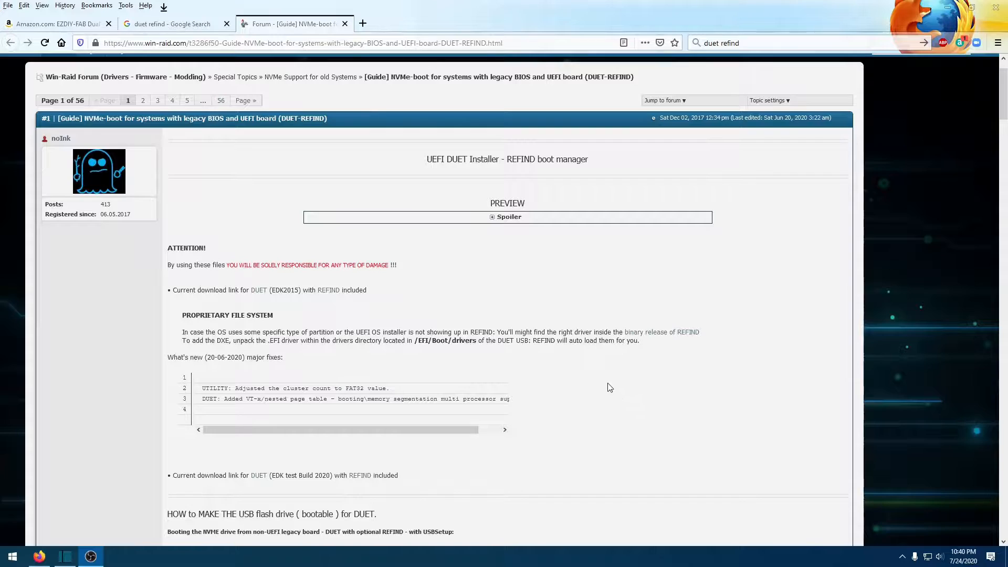
- Scroll through the DUET-REFIND NVMe boot guide, then close the 'duet refind' Google search tab
scroll(down, 3)
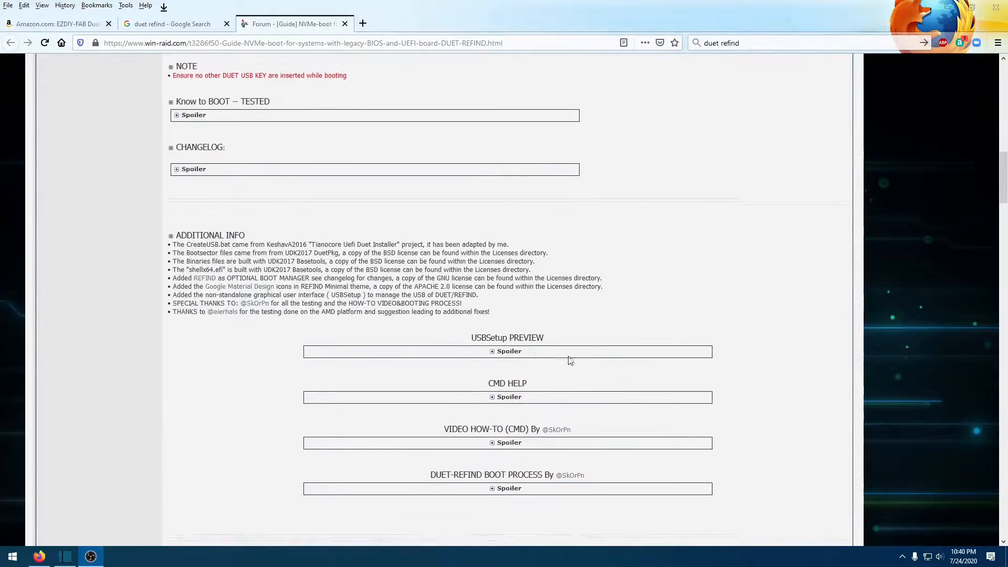
scroll(up, 3)
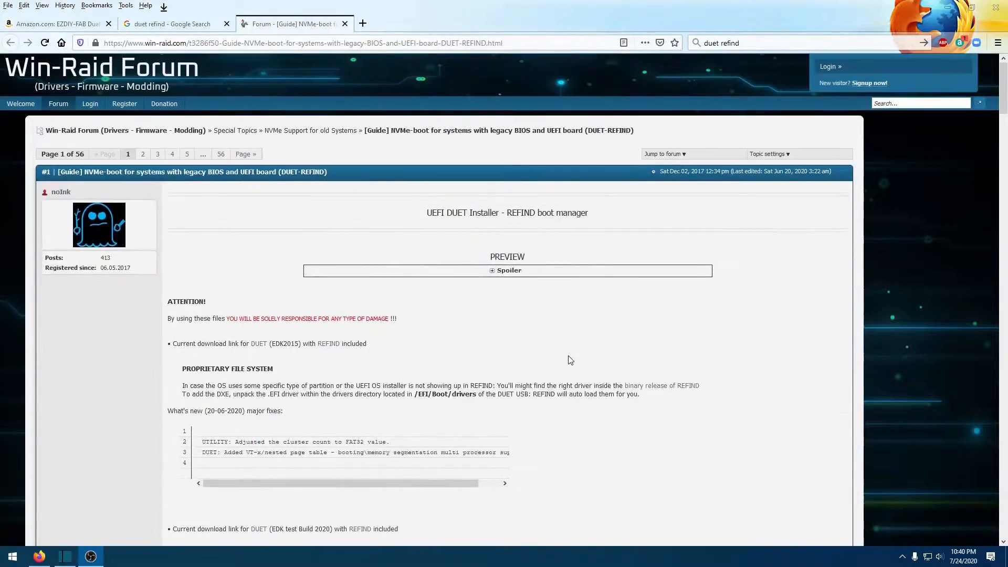
mouse_move(588, 359)
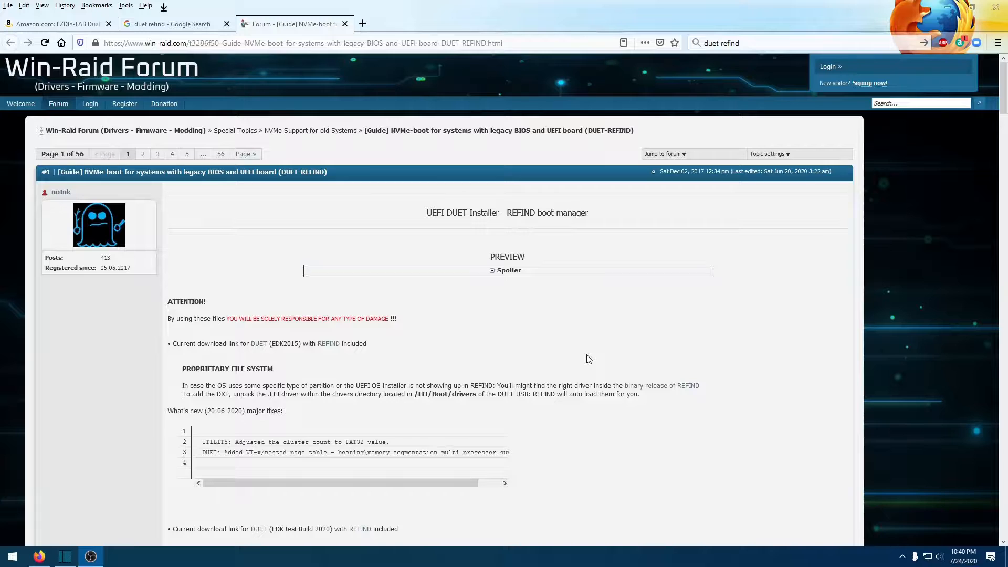
mouse_move(543, 348)
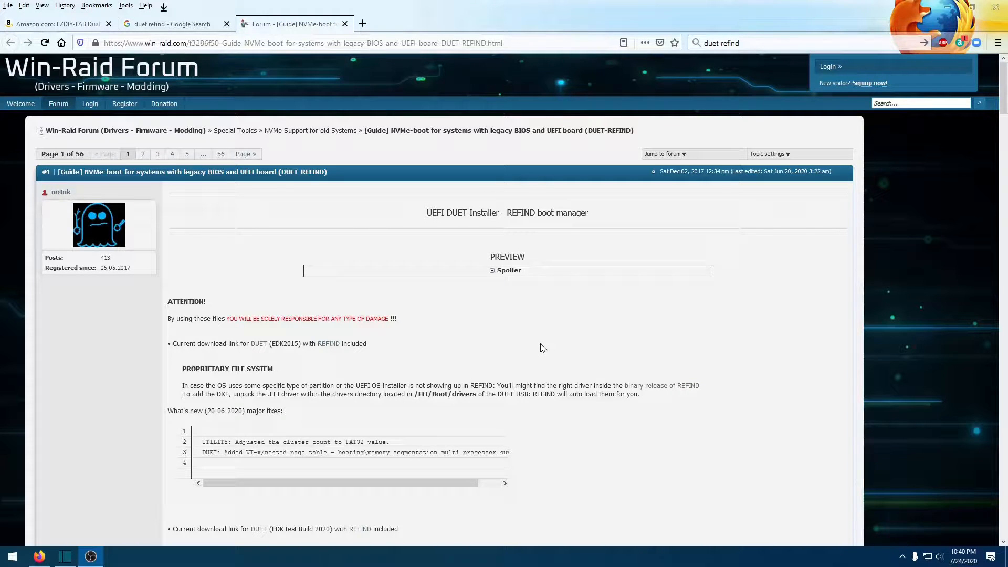
scroll(down, 3)
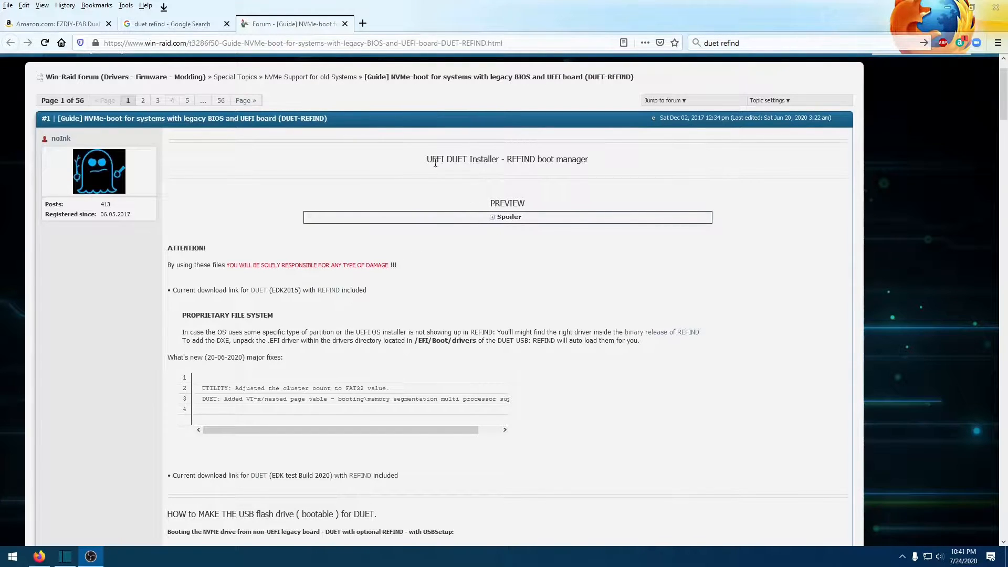
mouse_move(502, 291)
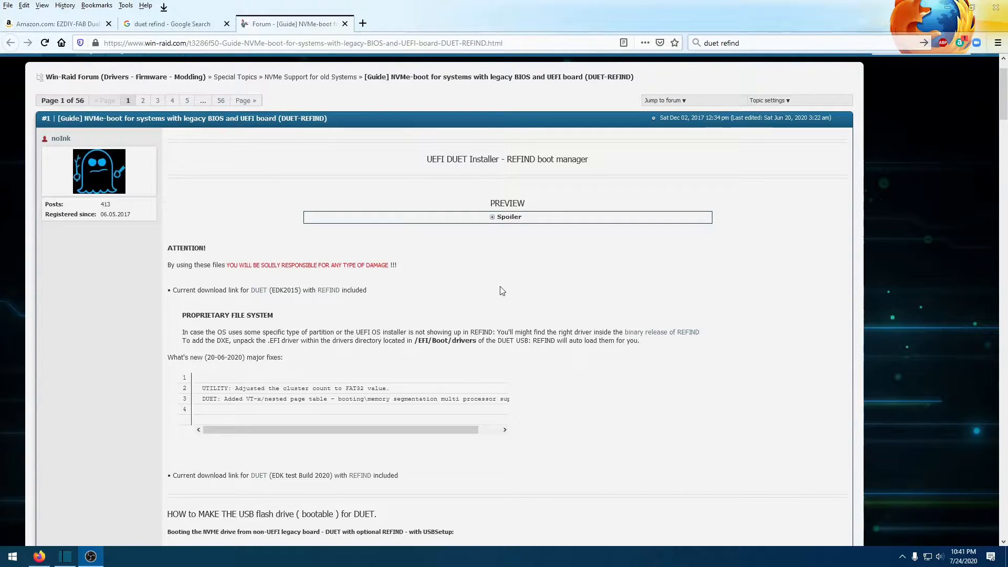
mouse_move(497, 293)
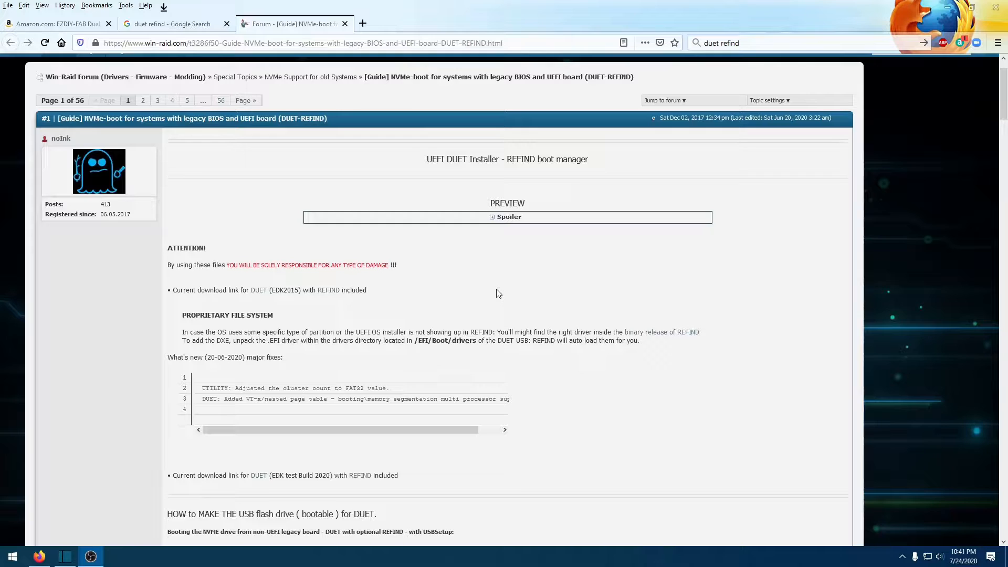
scroll(down, 3)
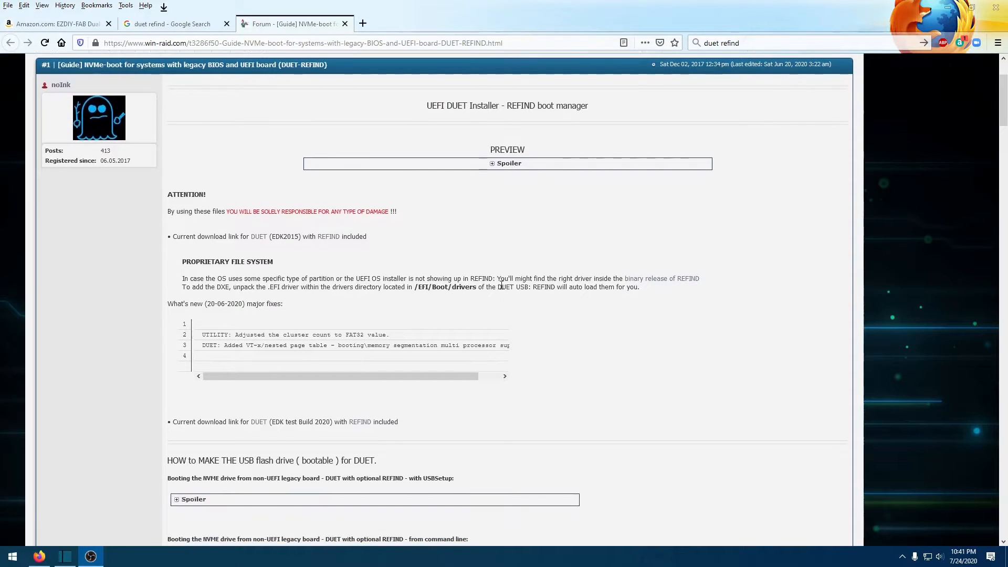
mouse_move(567, 256)
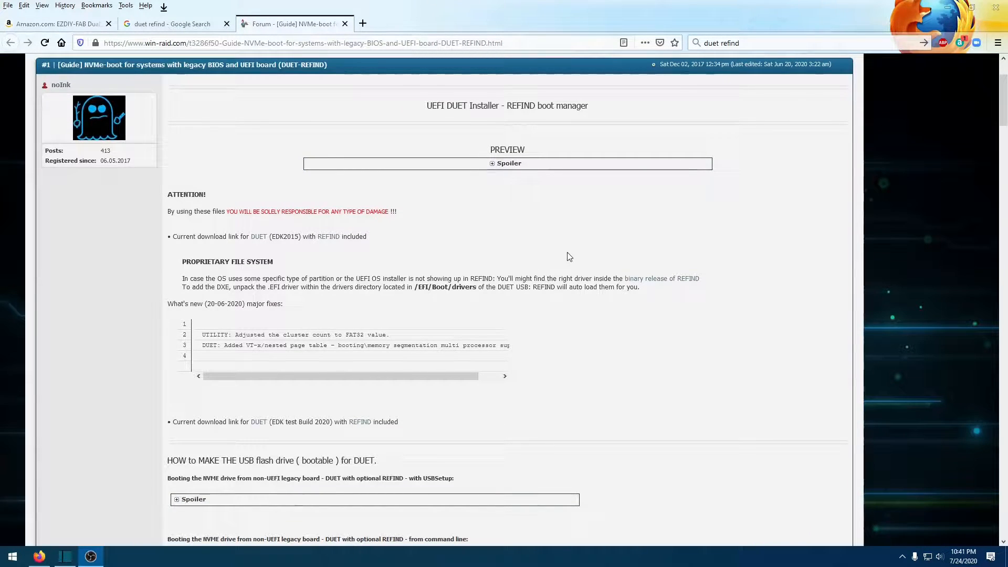
mouse_move(578, 258)
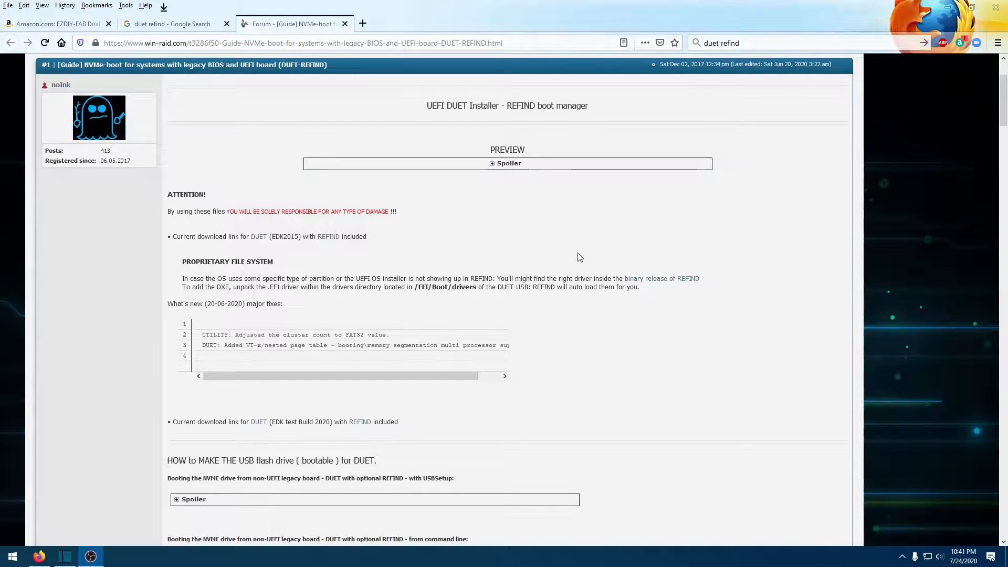
mouse_move(566, 255)
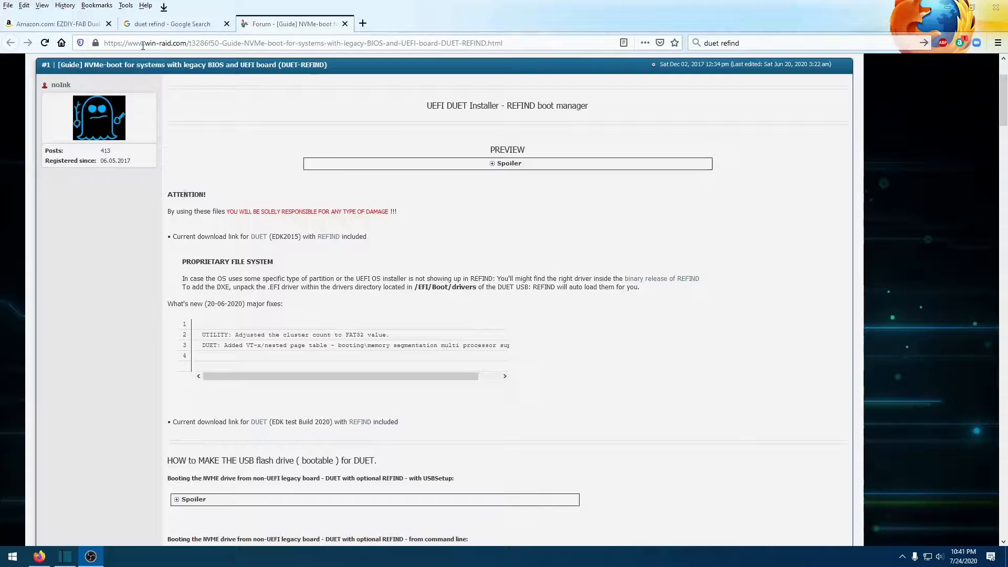
click(226, 25)
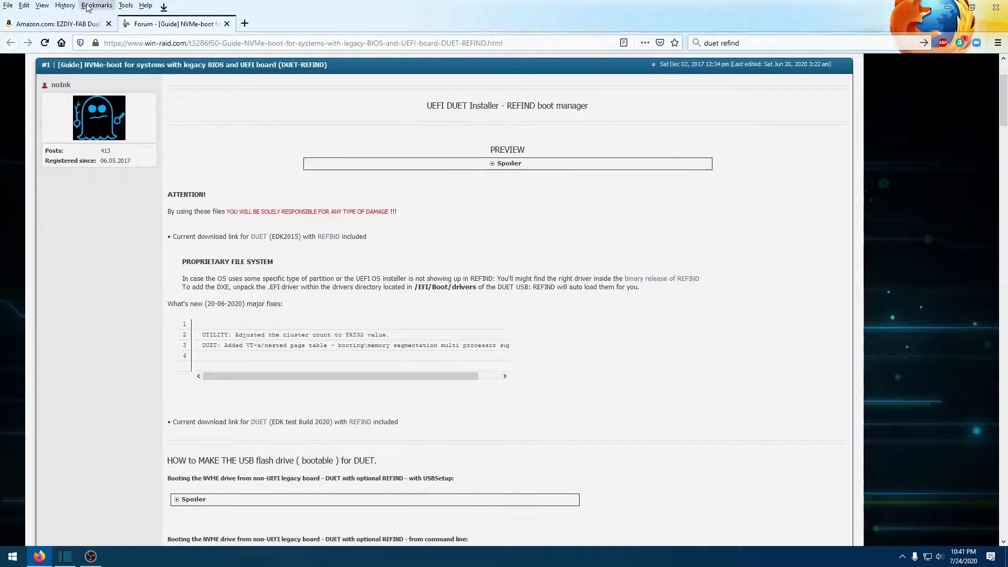
- Return to the Amazon EZDIY-FAB adapter listing and show the supported M.2 lengths image
click(58, 24)
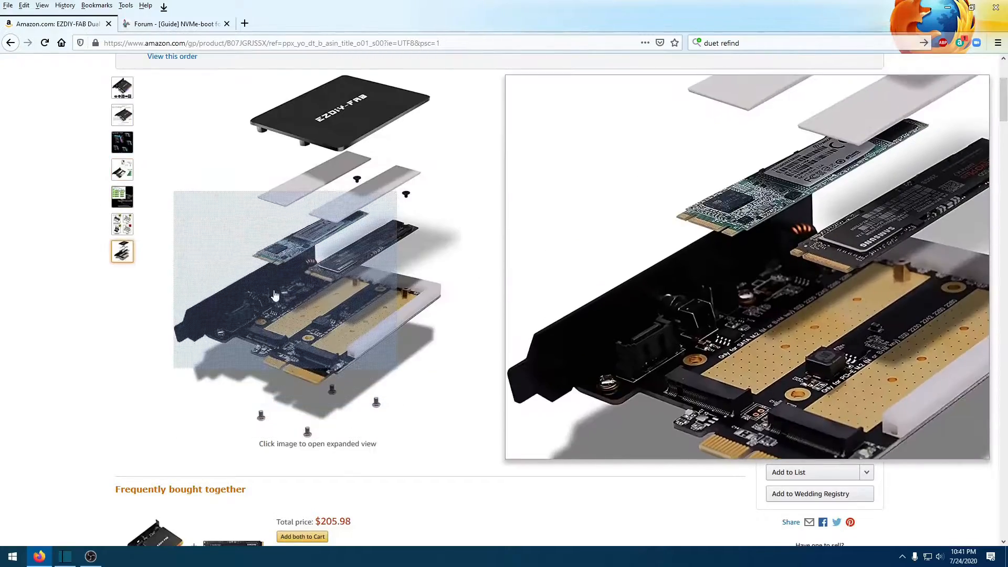
click(121, 168)
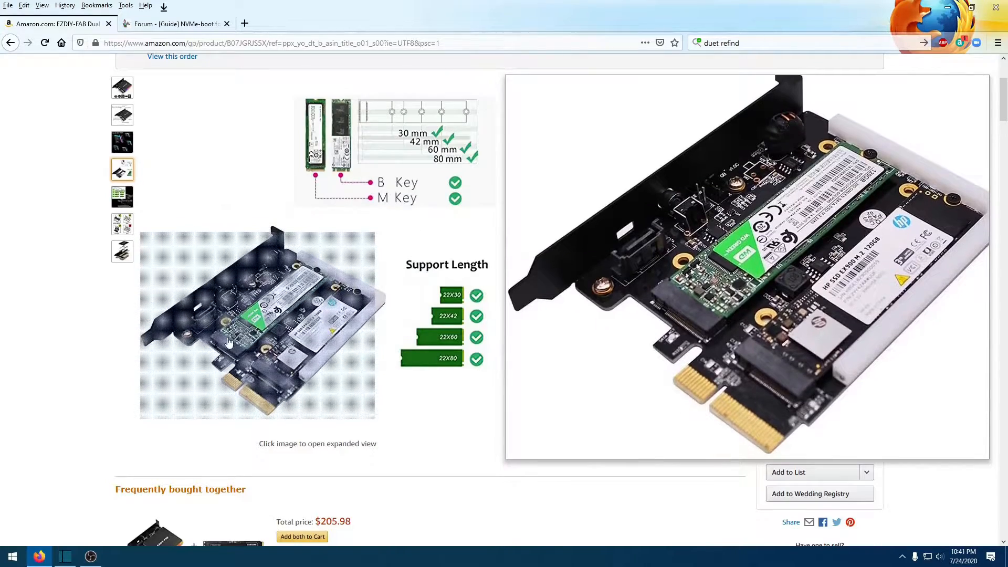
mouse_move(267, 306)
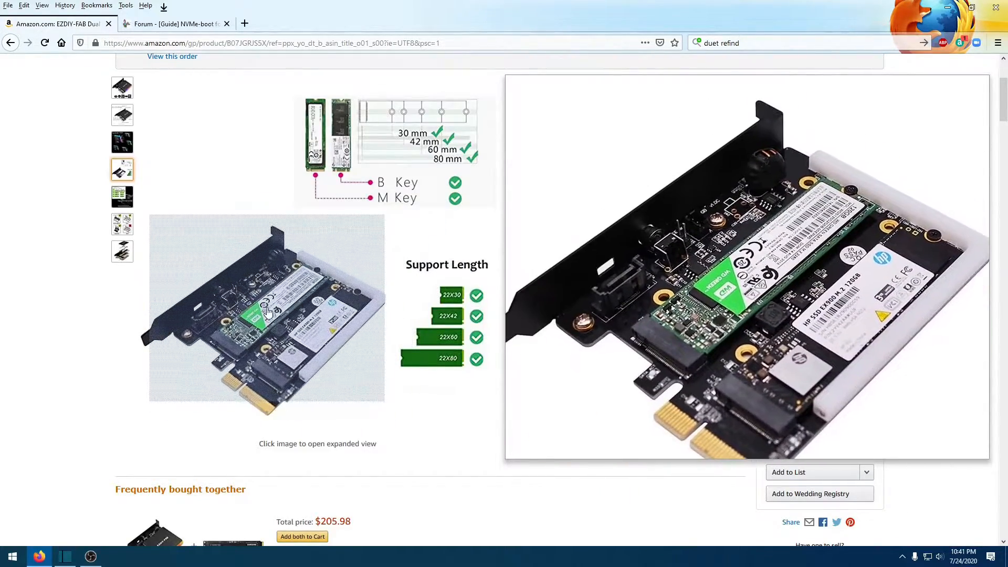
mouse_move(267, 315)
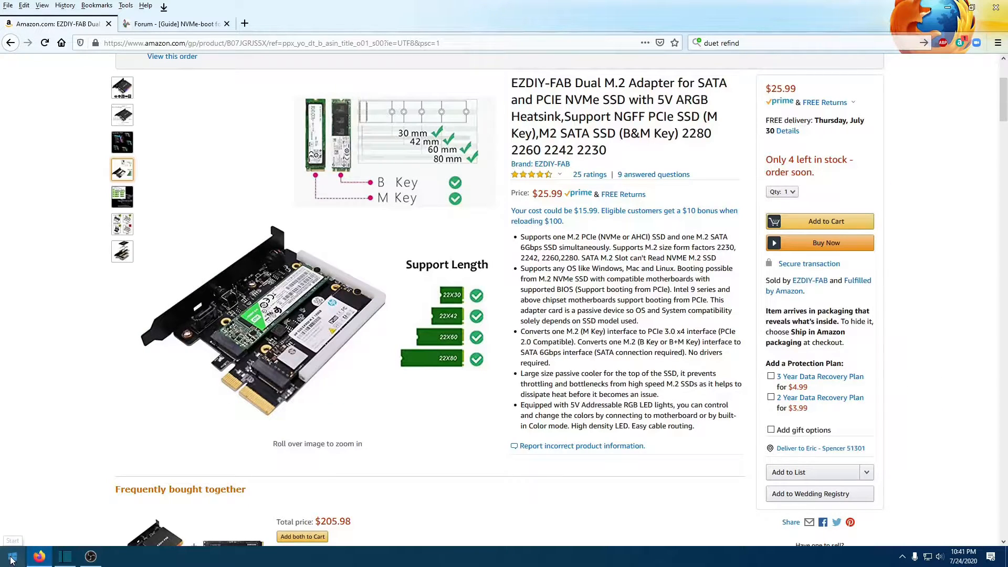
- Launch MiniTool Partition Wizard from the Start menu app list
click(10, 555)
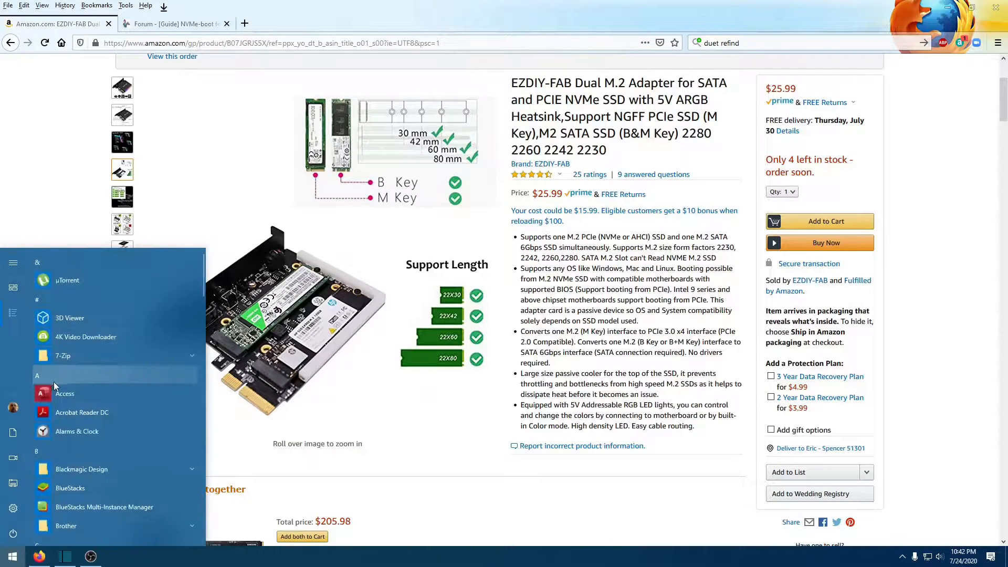
scroll(down, 3)
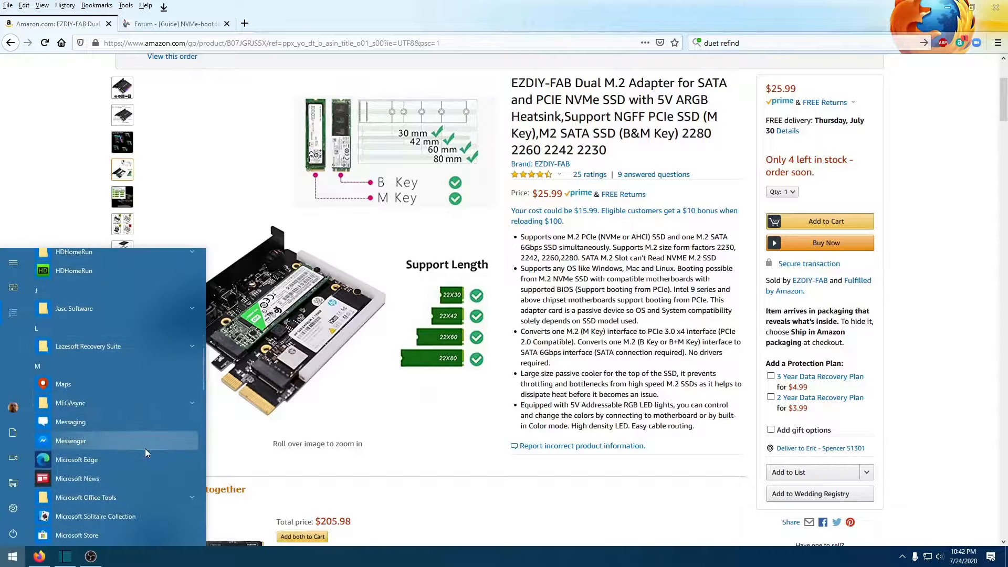
scroll(down, 3)
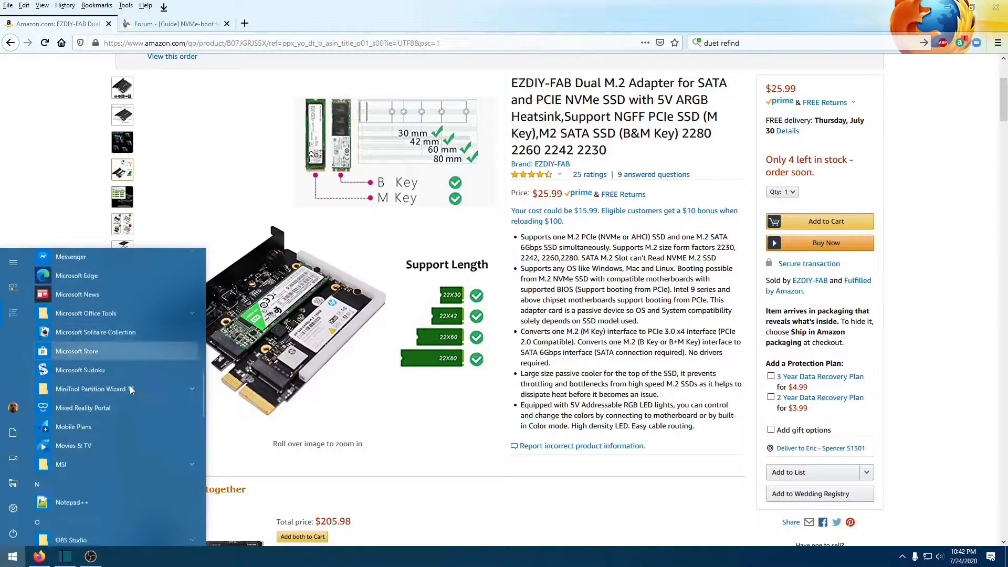
click(99, 389)
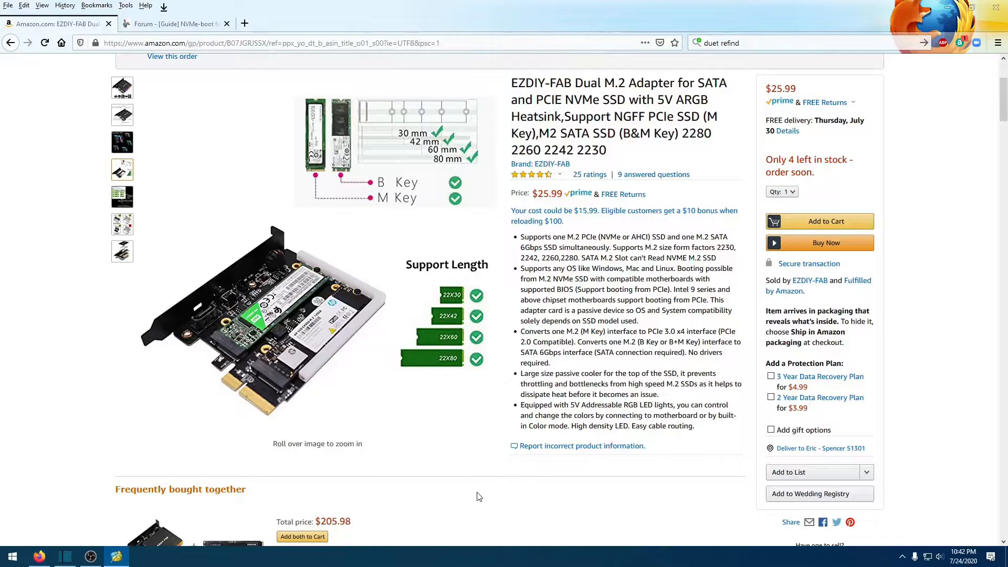
click(117, 557)
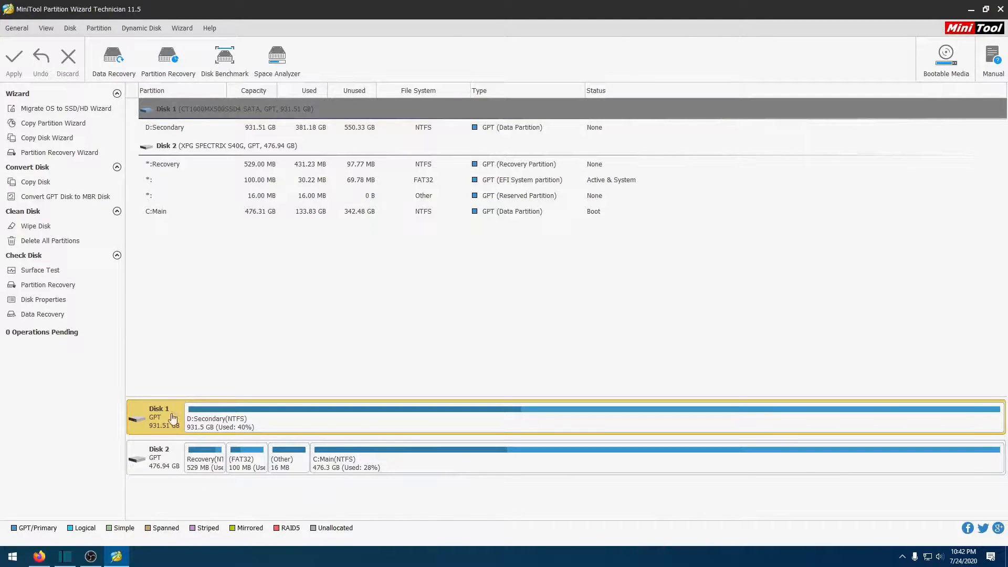
mouse_move(166, 451)
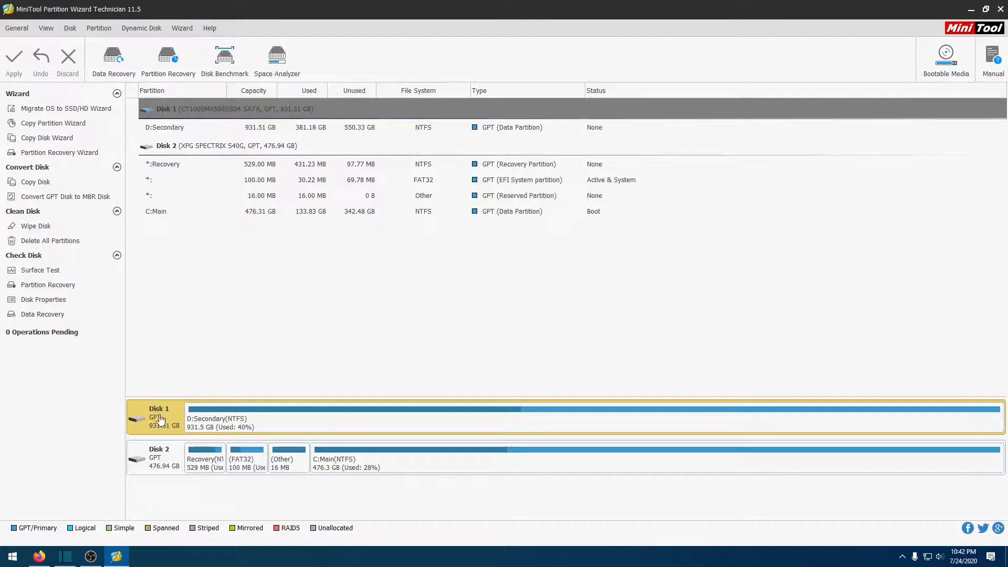
mouse_move(478, 540)
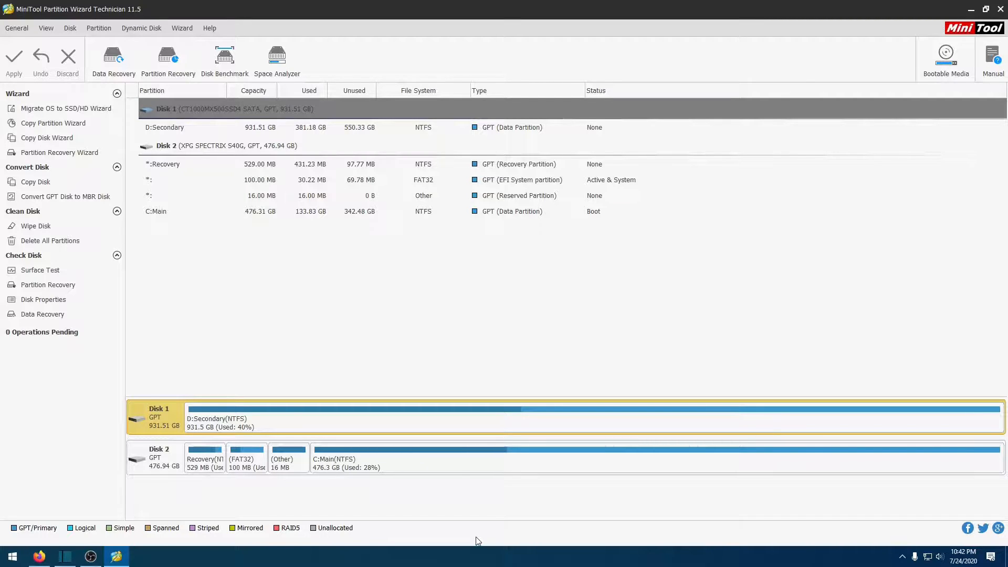
mouse_move(90, 408)
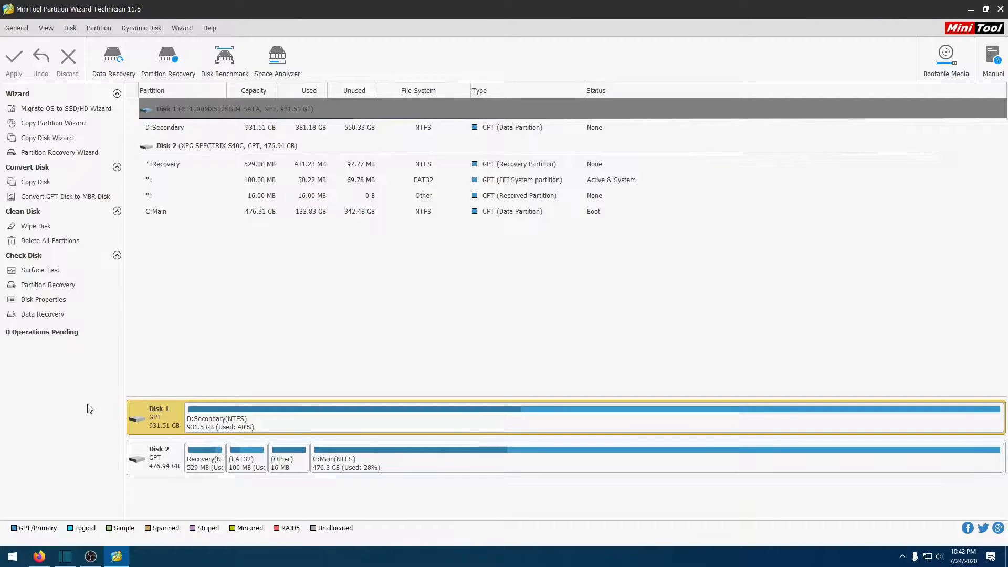
mouse_move(144, 461)
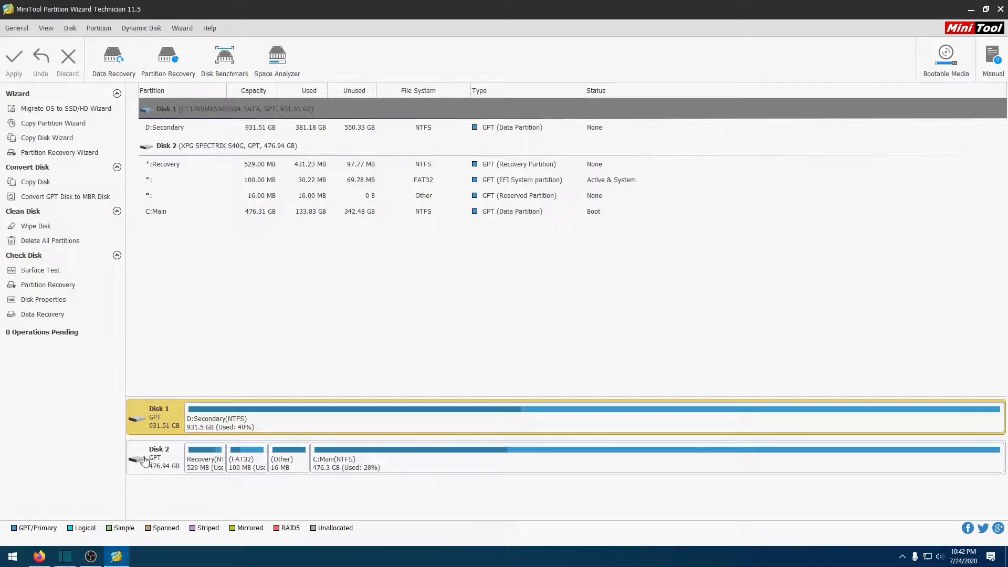
mouse_move(148, 459)
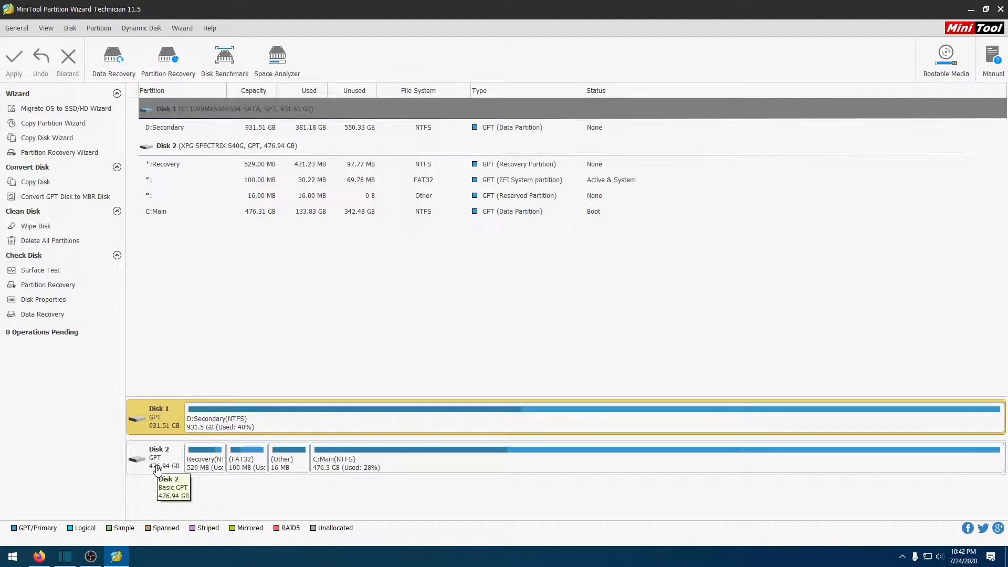
mouse_move(130, 495)
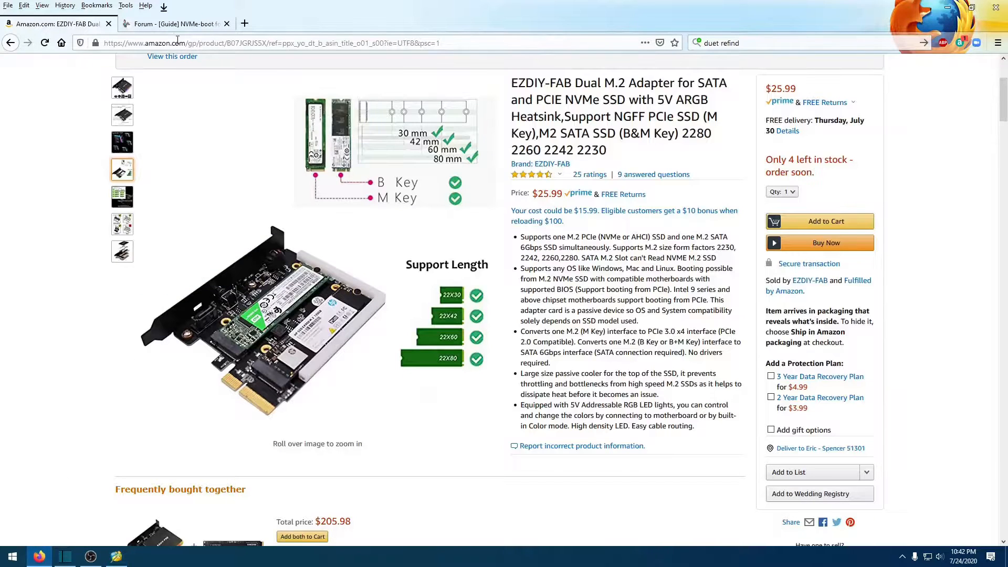
click(173, 24)
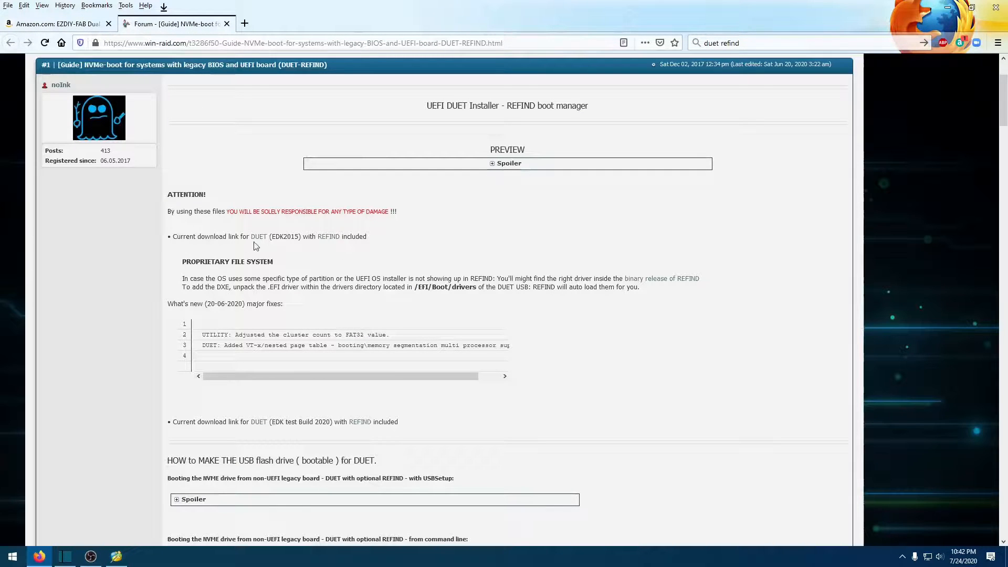
click(116, 556)
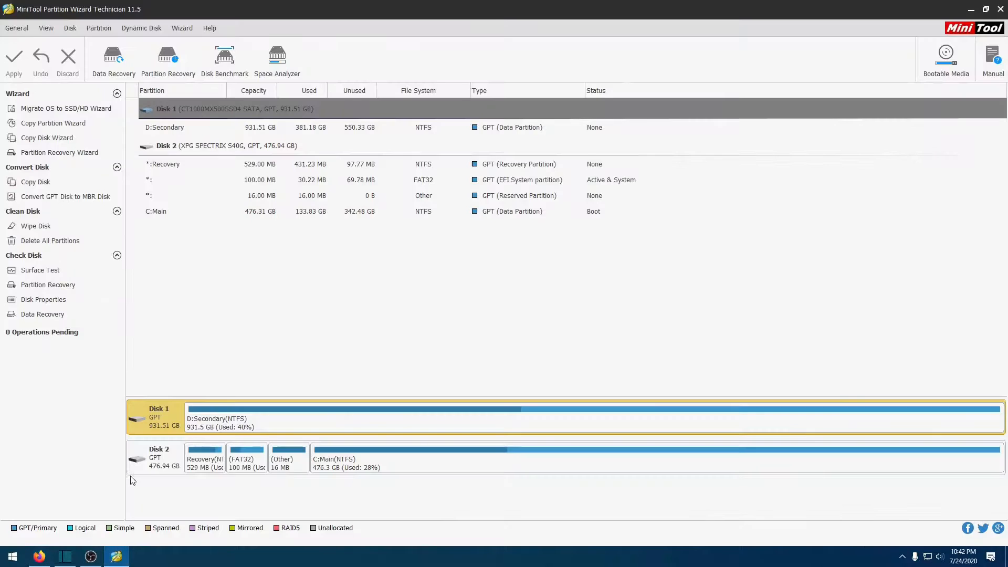
mouse_move(154, 427)
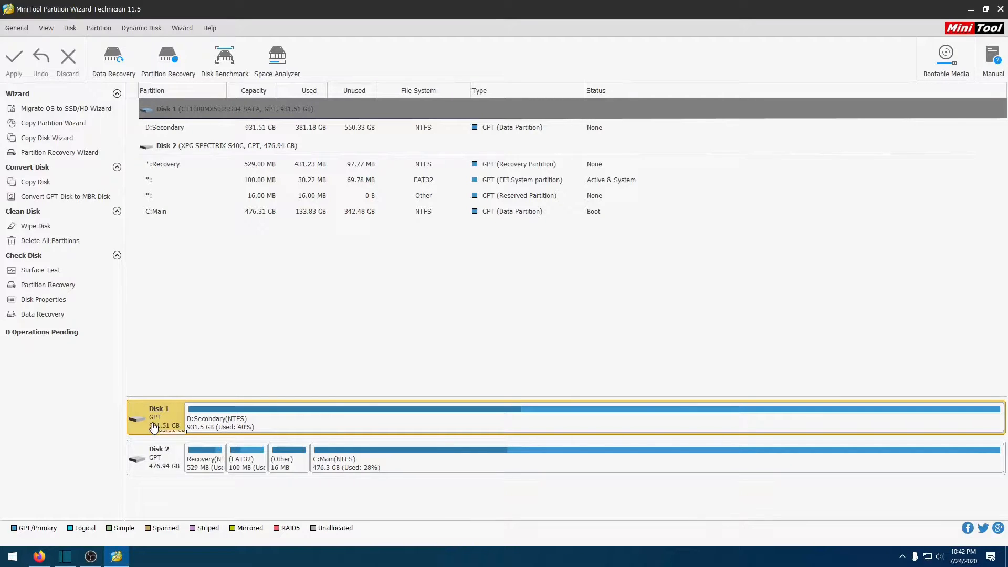
mouse_move(161, 417)
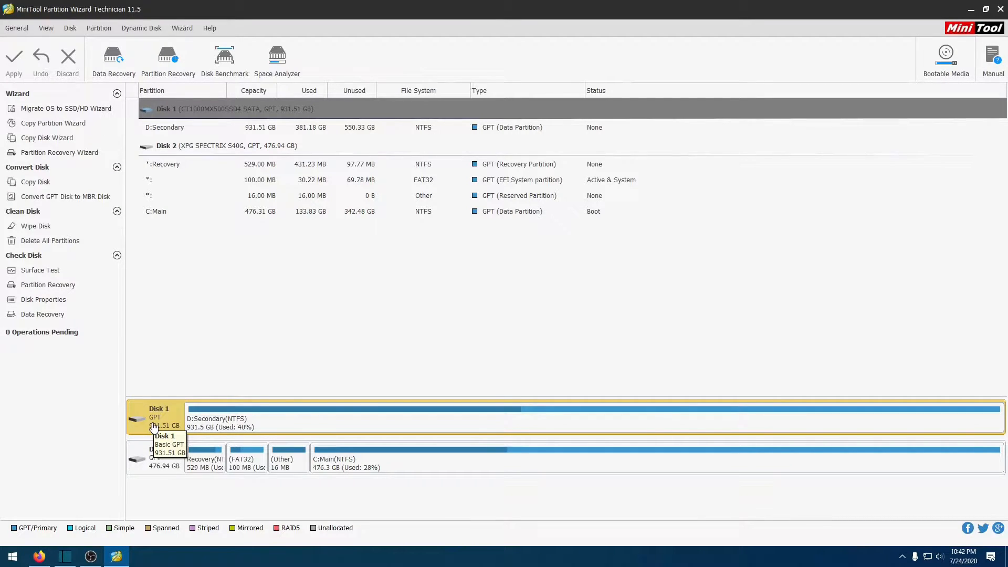
mouse_move(186, 521)
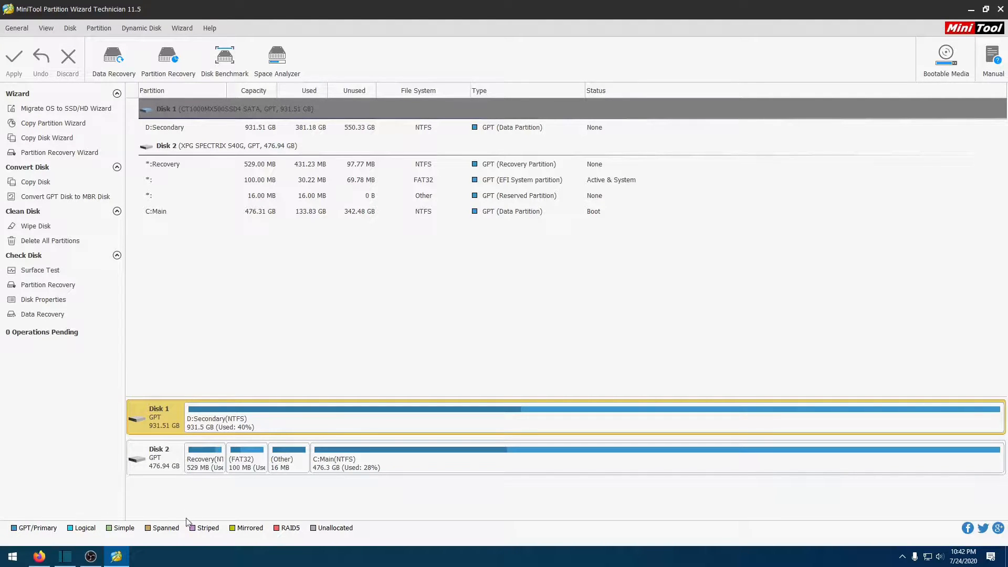
- Select Disk 2, the 476.94 GB XPG SPECTRIX drive, in the disk map
click(158, 458)
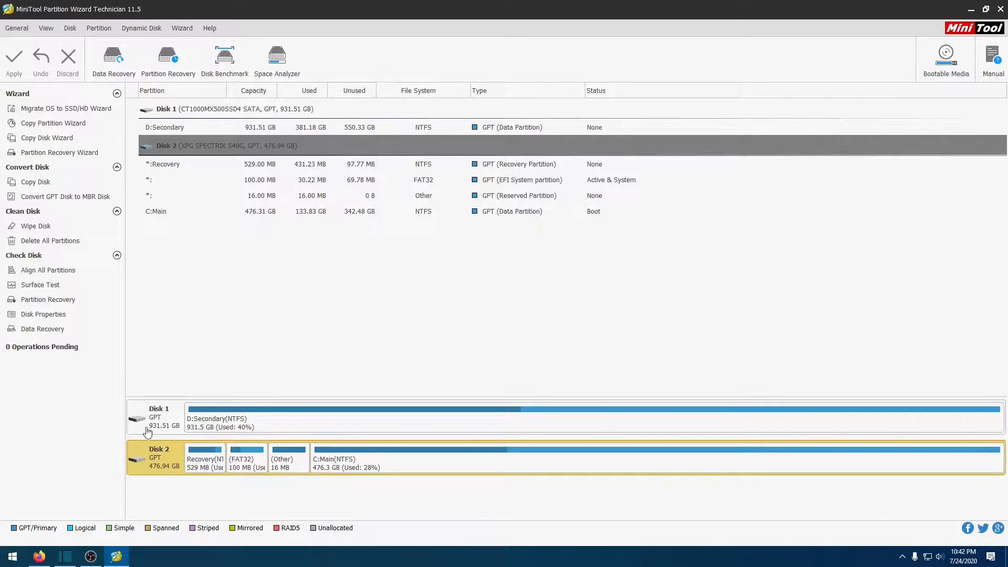
mouse_move(47, 137)
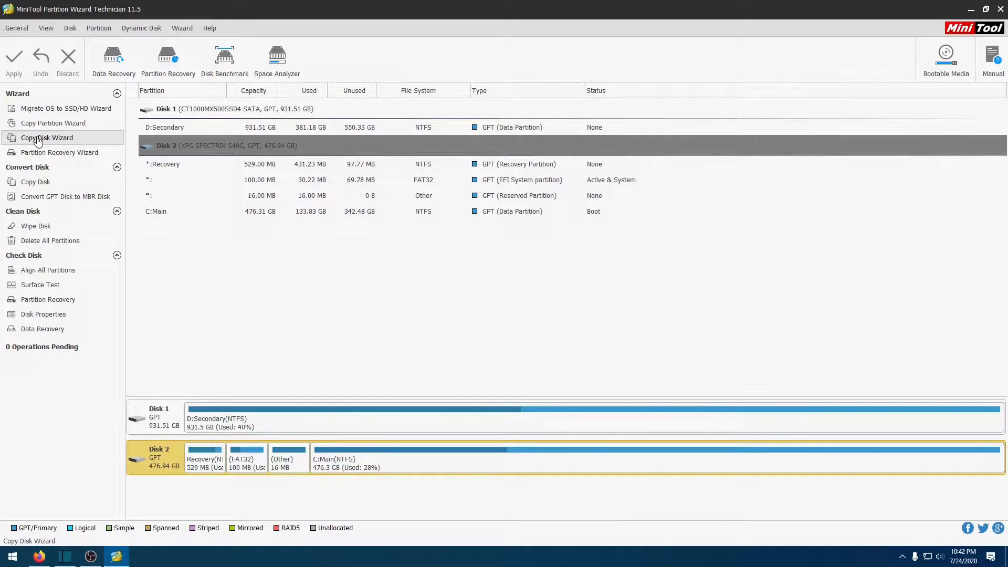
click(46, 137)
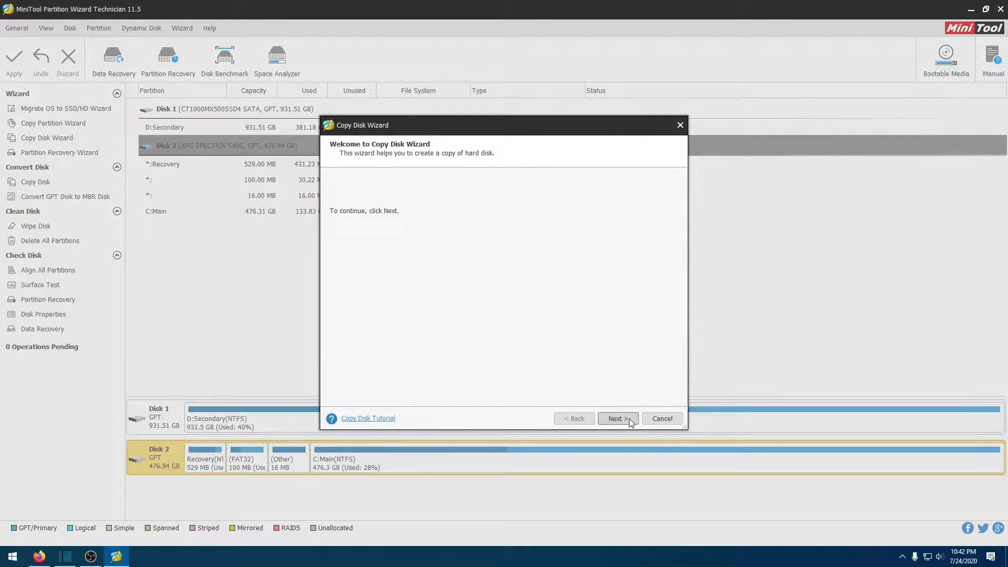
click(616, 419)
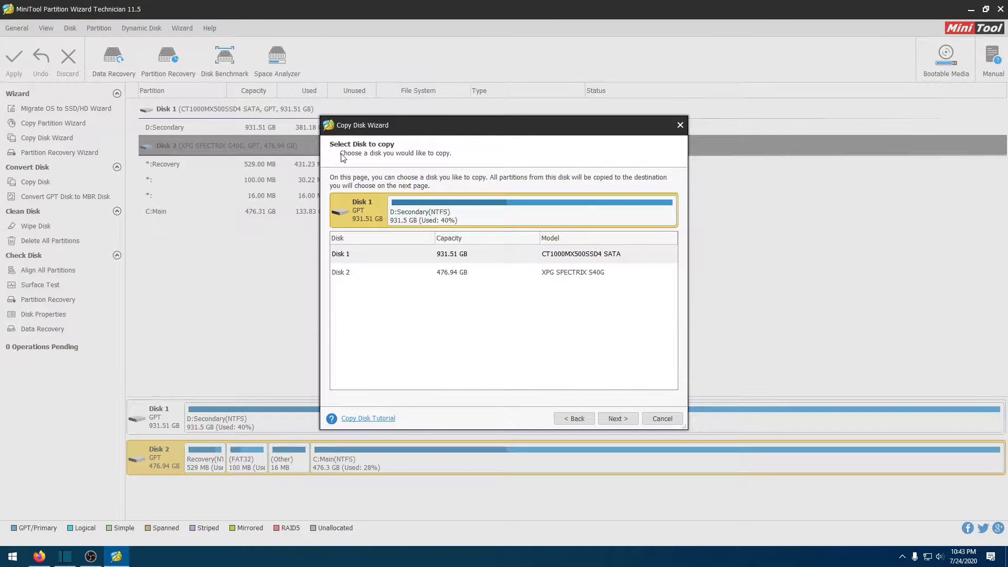
mouse_move(364, 208)
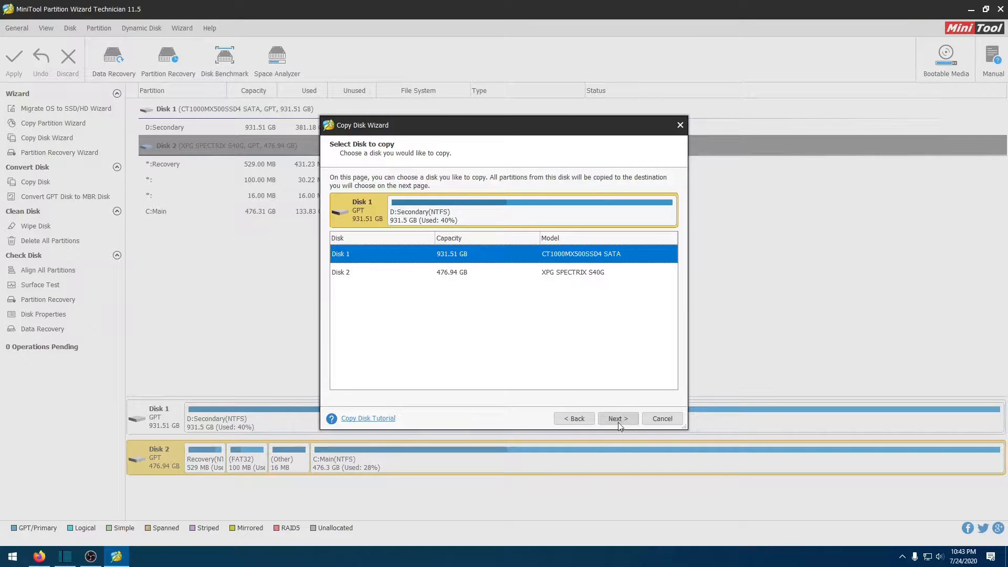
click(616, 419)
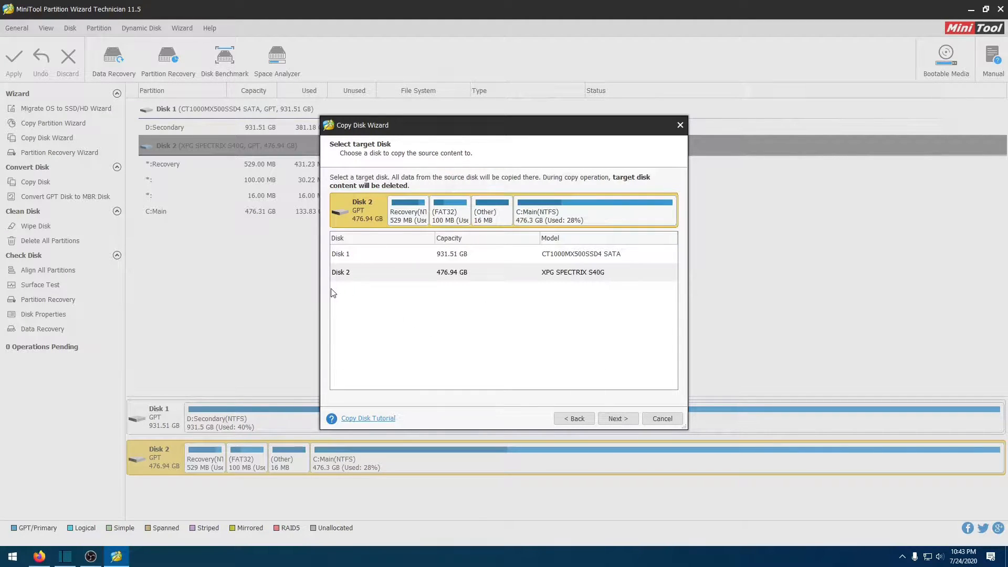
mouse_move(396, 286)
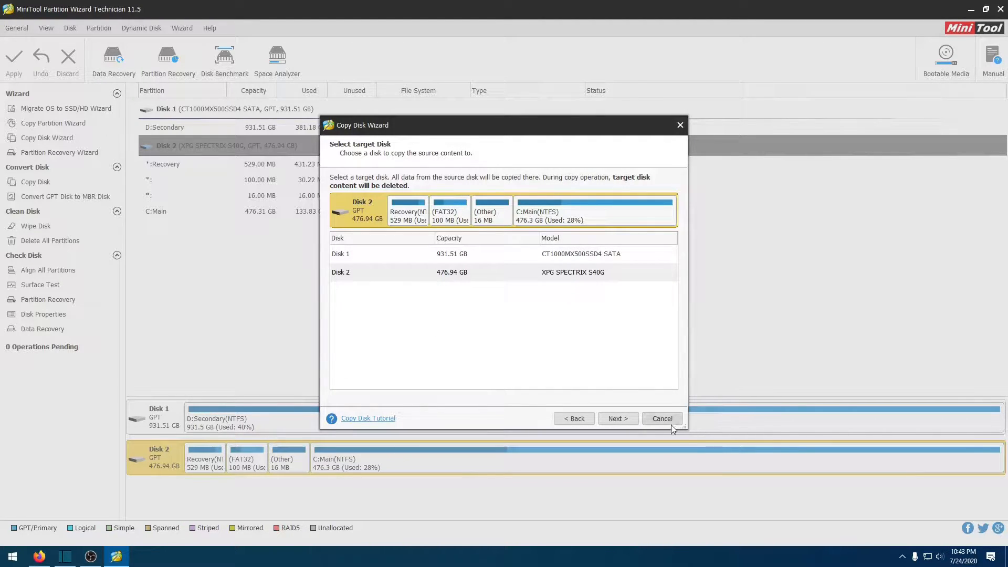
click(660, 418)
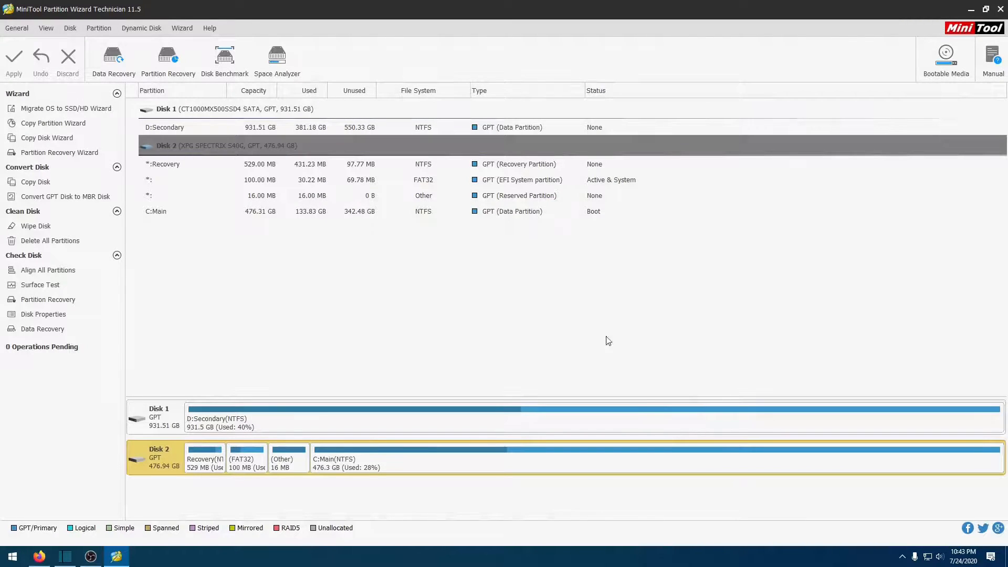
mouse_move(316, 285)
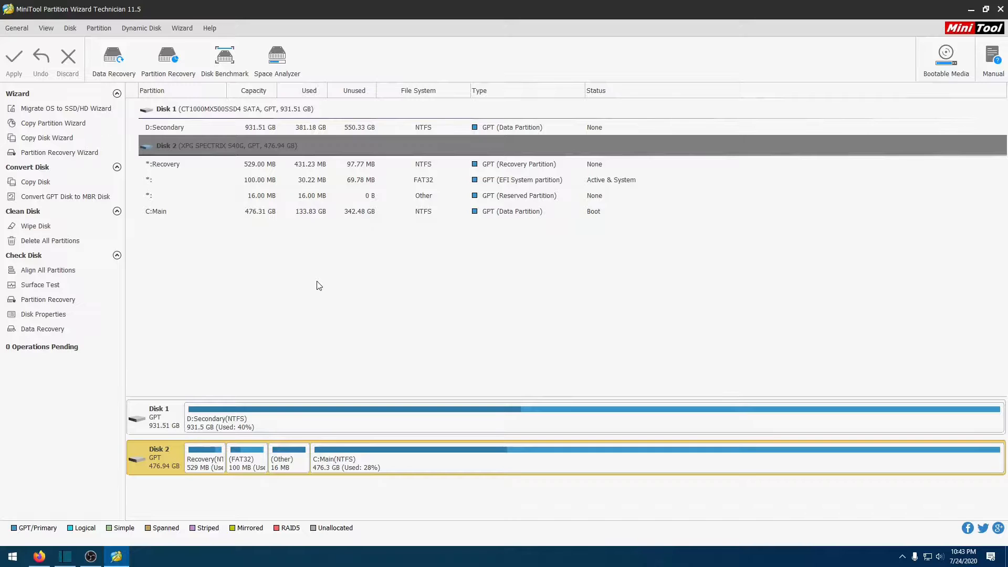
- Bring Firefox to the front and return to the Amazon EZDIY-FAB adapter listing
click(39, 556)
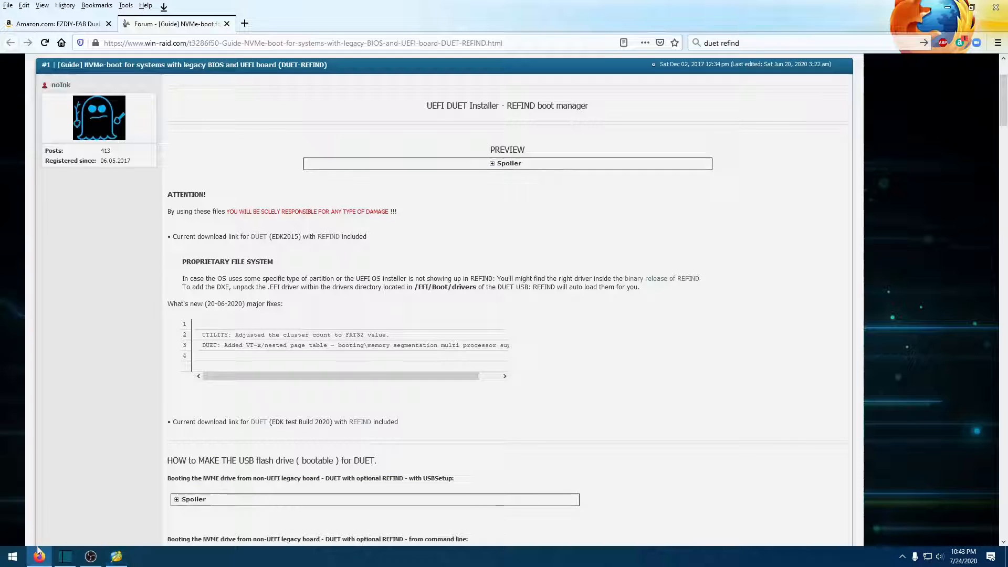
click(57, 24)
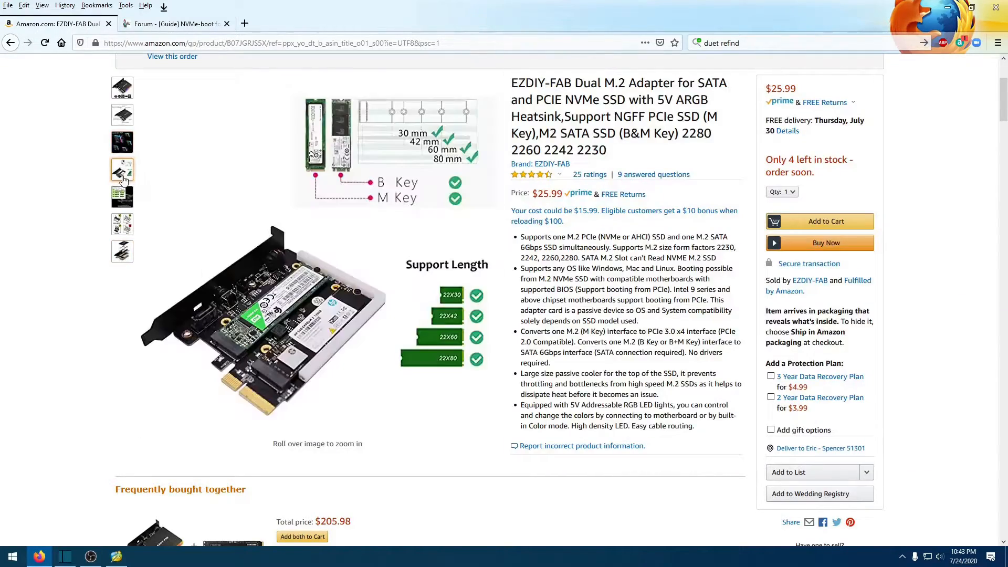
mouse_move(257, 321)
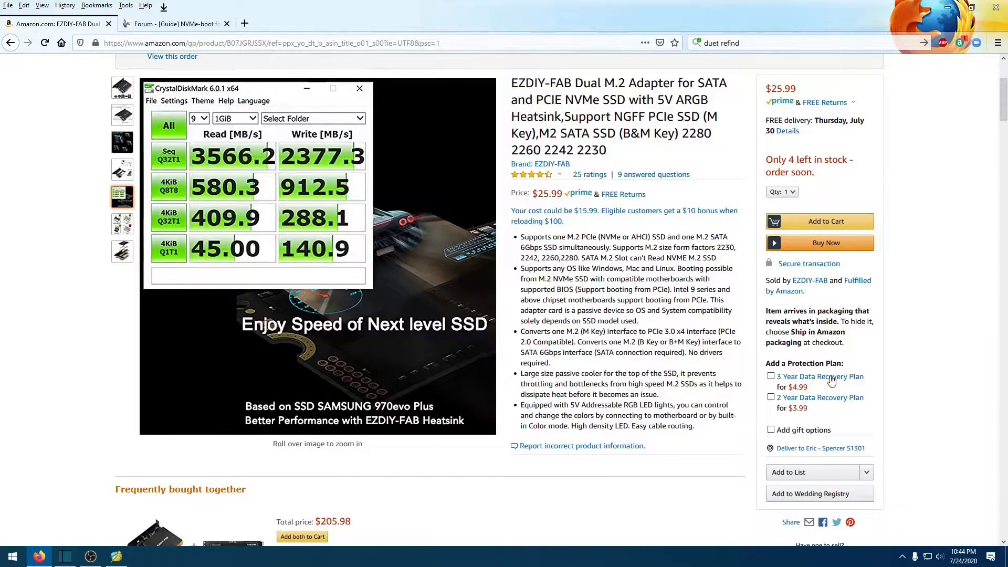
mouse_move(944, 359)
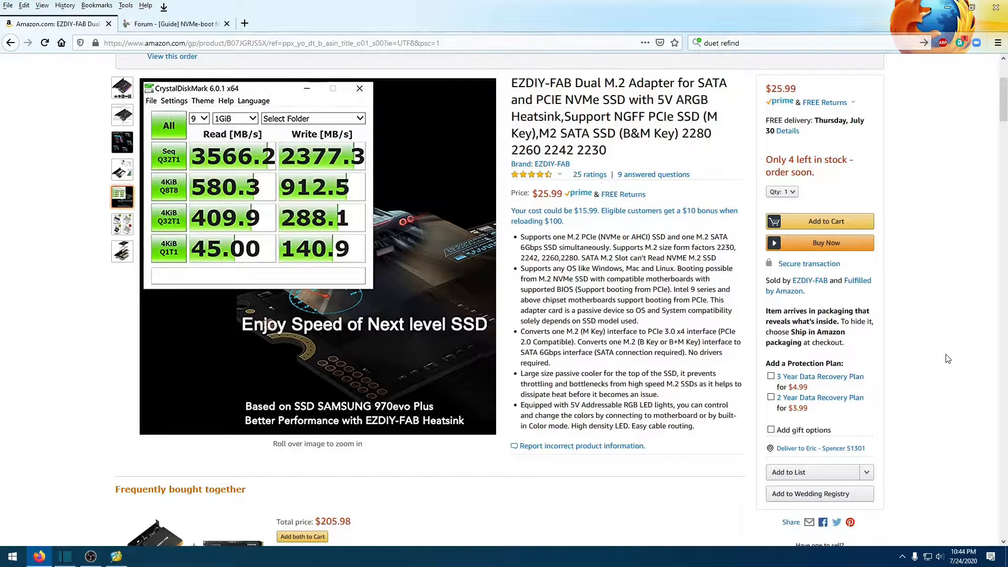
mouse_move(961, 362)
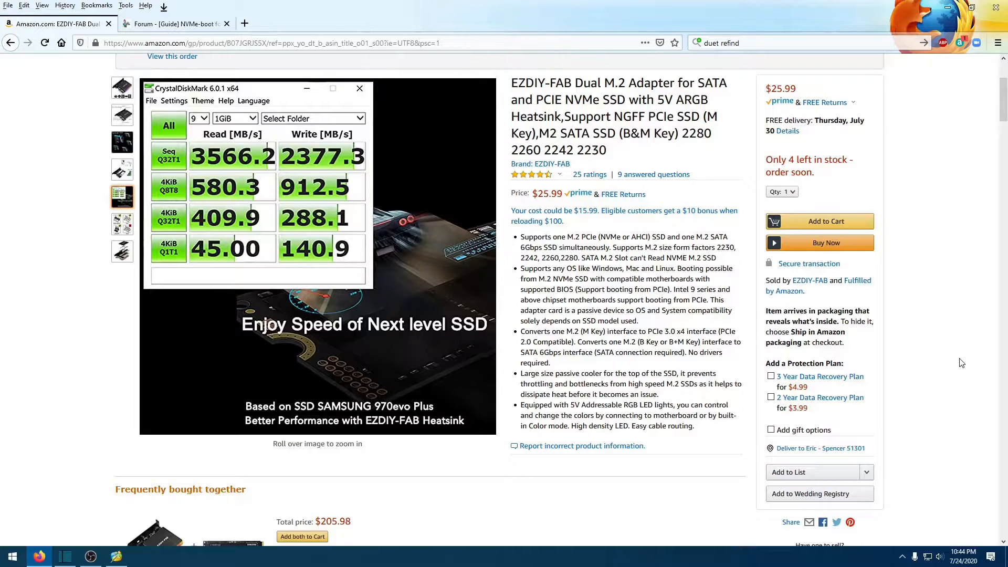
mouse_move(957, 343)
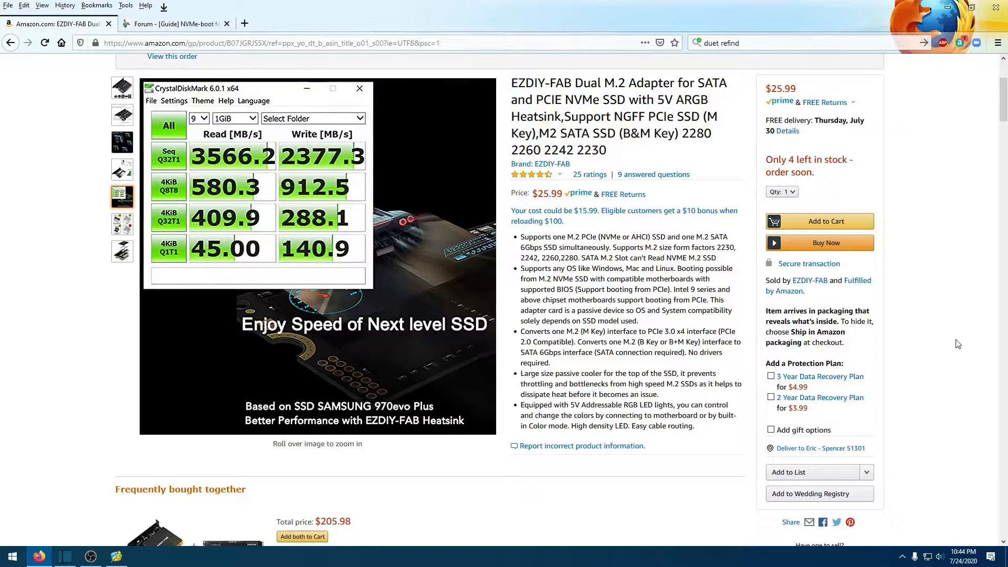